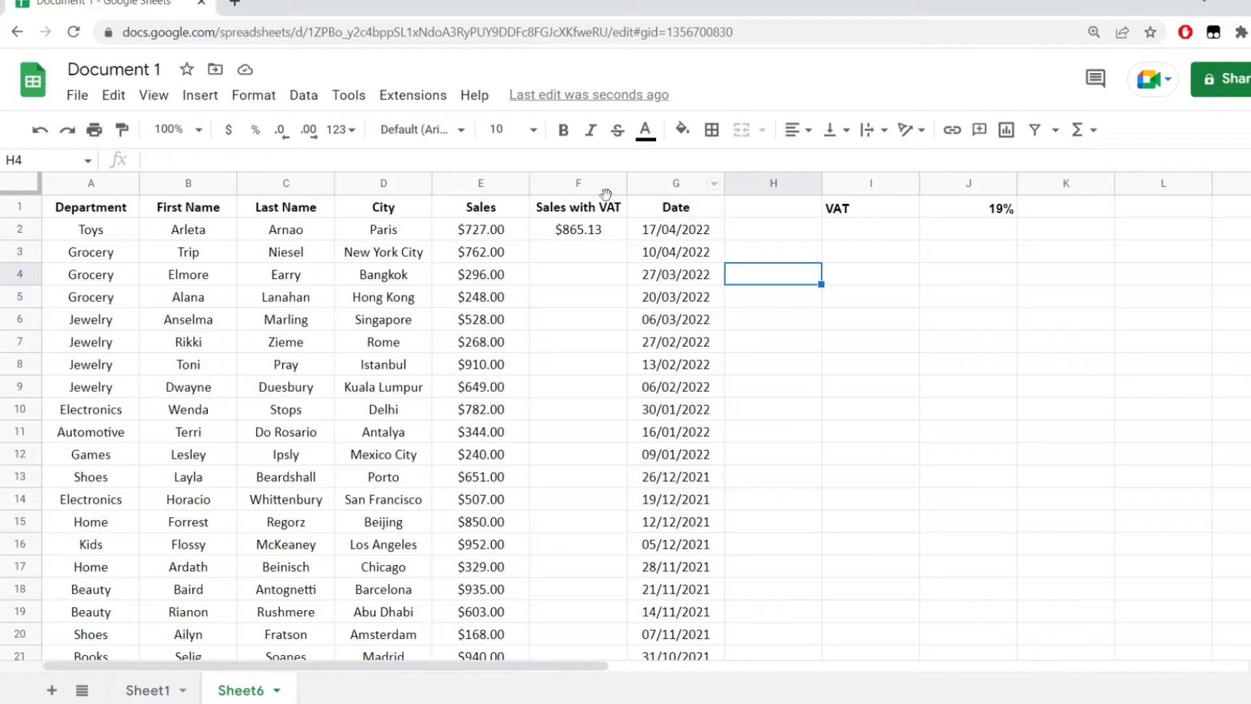
# Review the Sales with VAT formula in F2 and copy it down from F2 through F13.
pyautogui.click(577, 208)
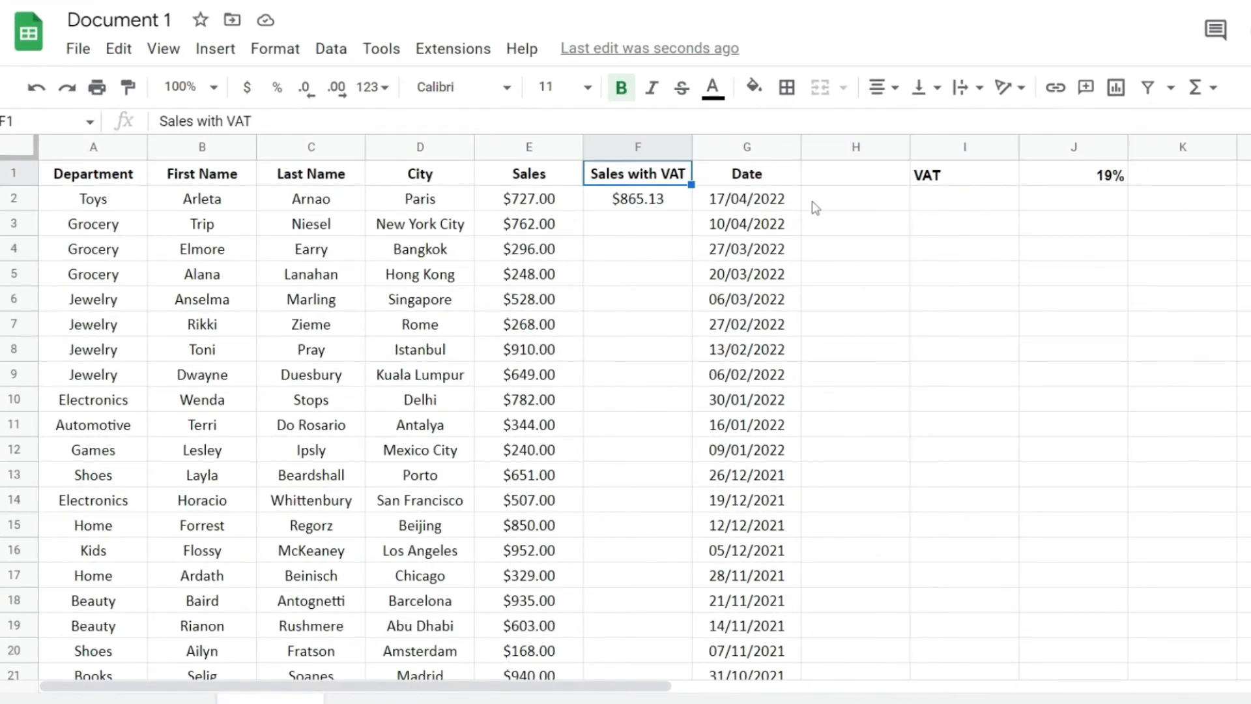
pyautogui.click(637, 198)
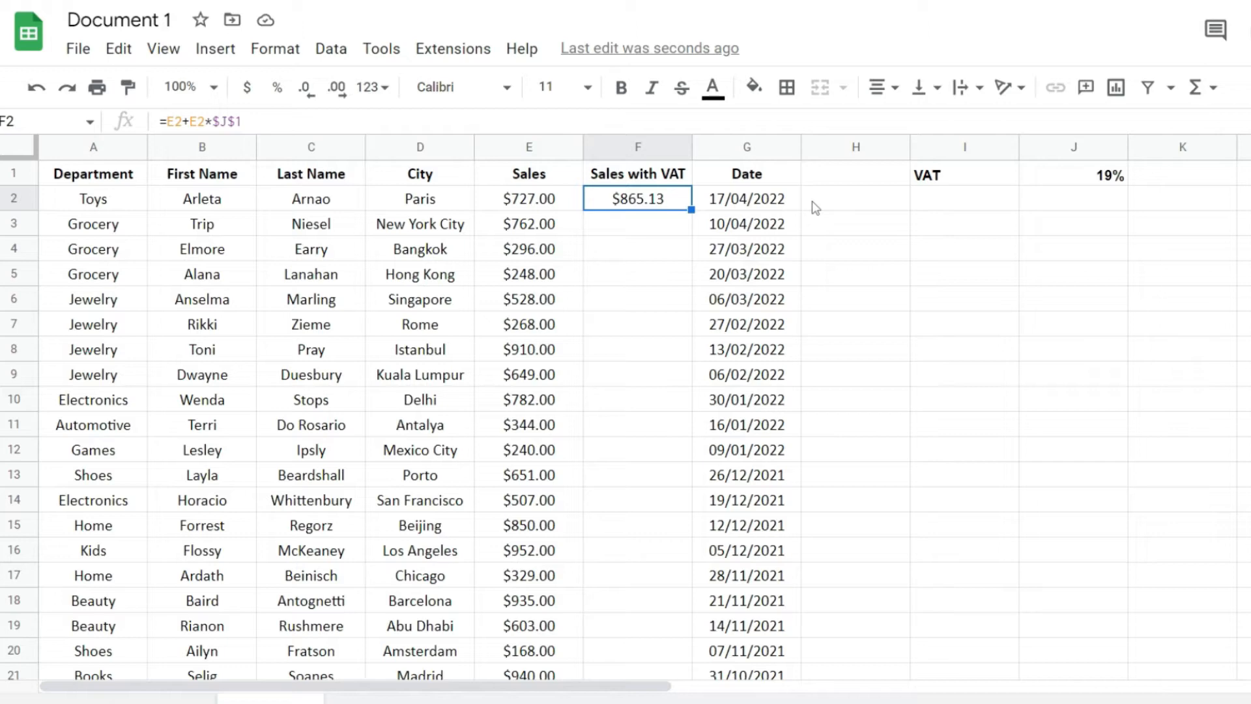
pyautogui.moveTo(644, 457)
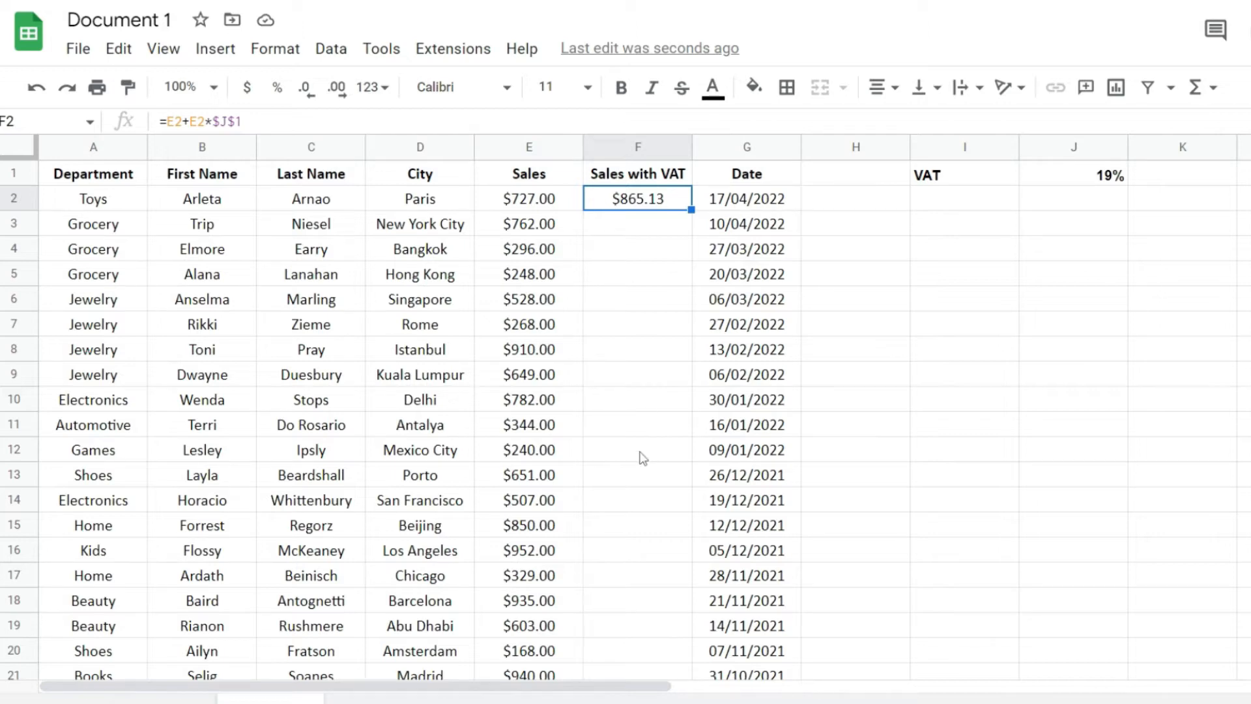
pyautogui.click(1073, 349)
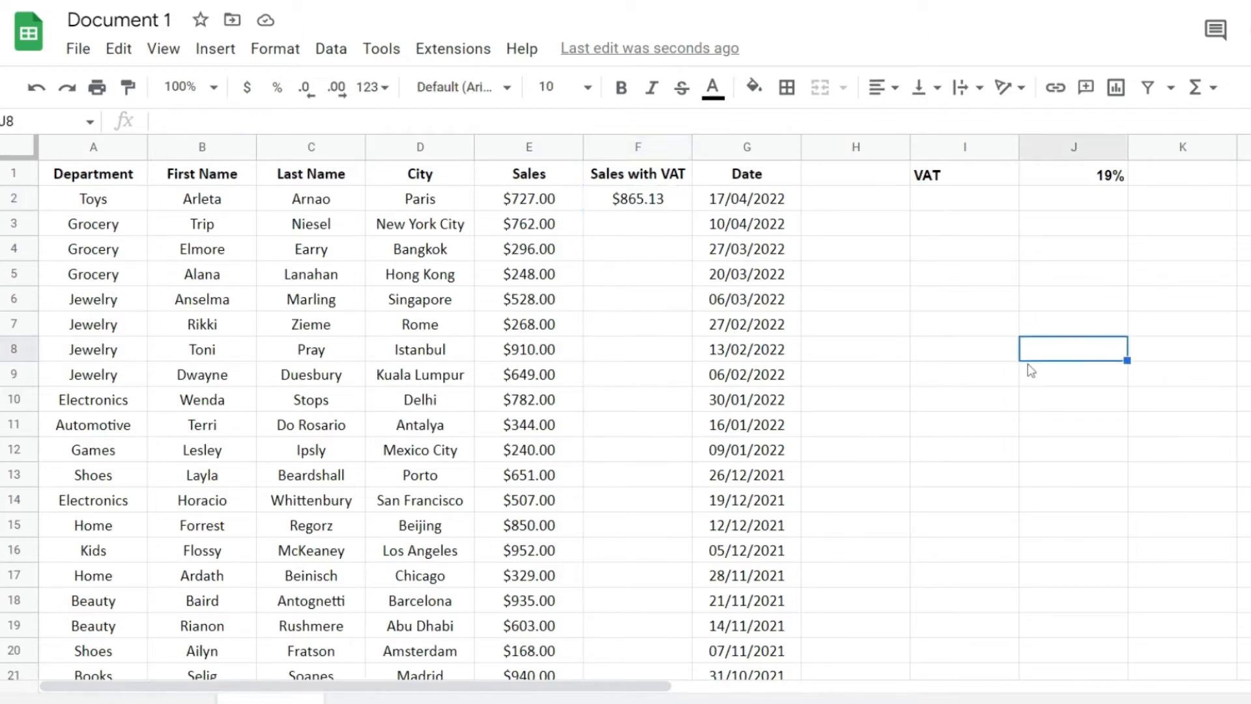
pyautogui.moveTo(631, 202)
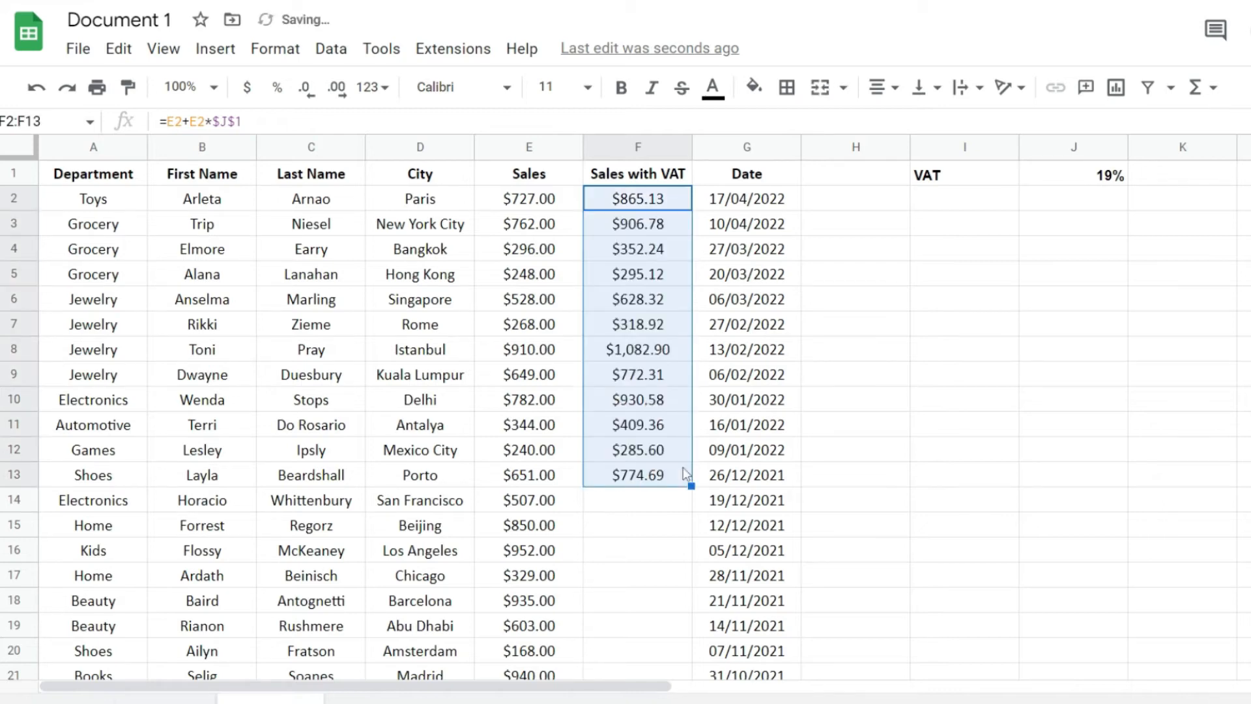
pyautogui.moveTo(805, 468)
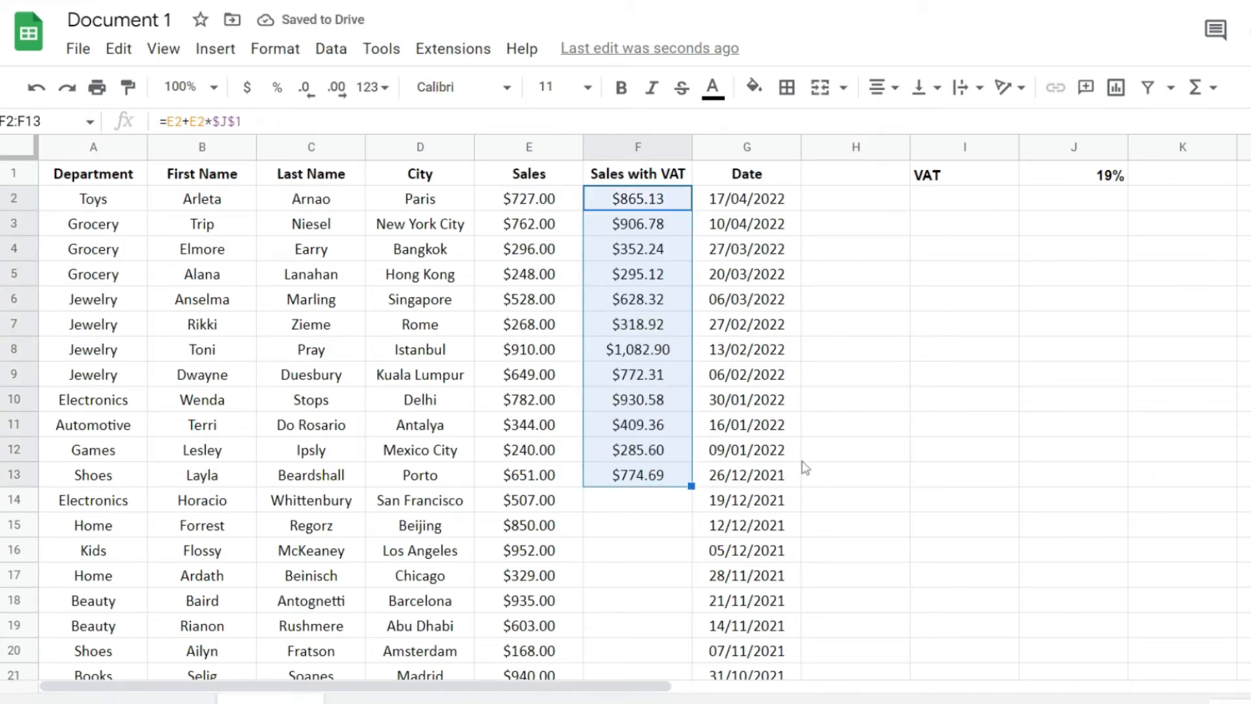
# Extend the VAT formula from F13 down through row 36 and verify the result in F31.
pyautogui.click(855, 447)
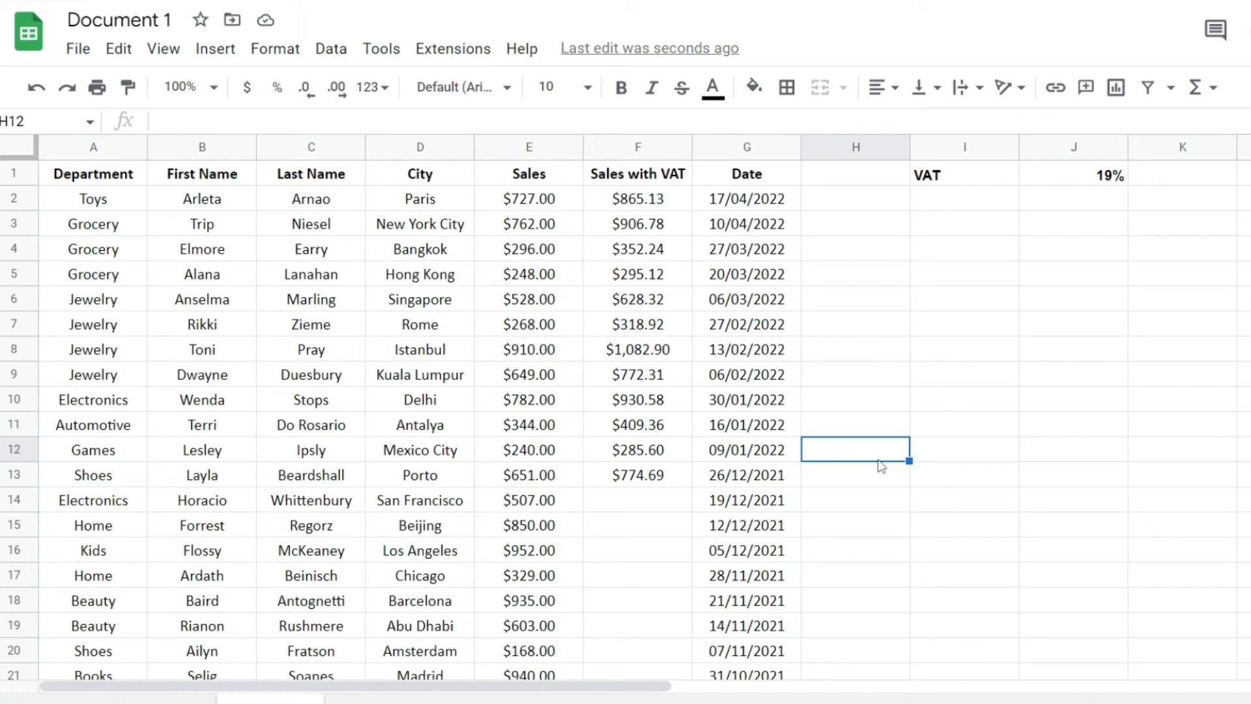
pyautogui.scroll(-3)
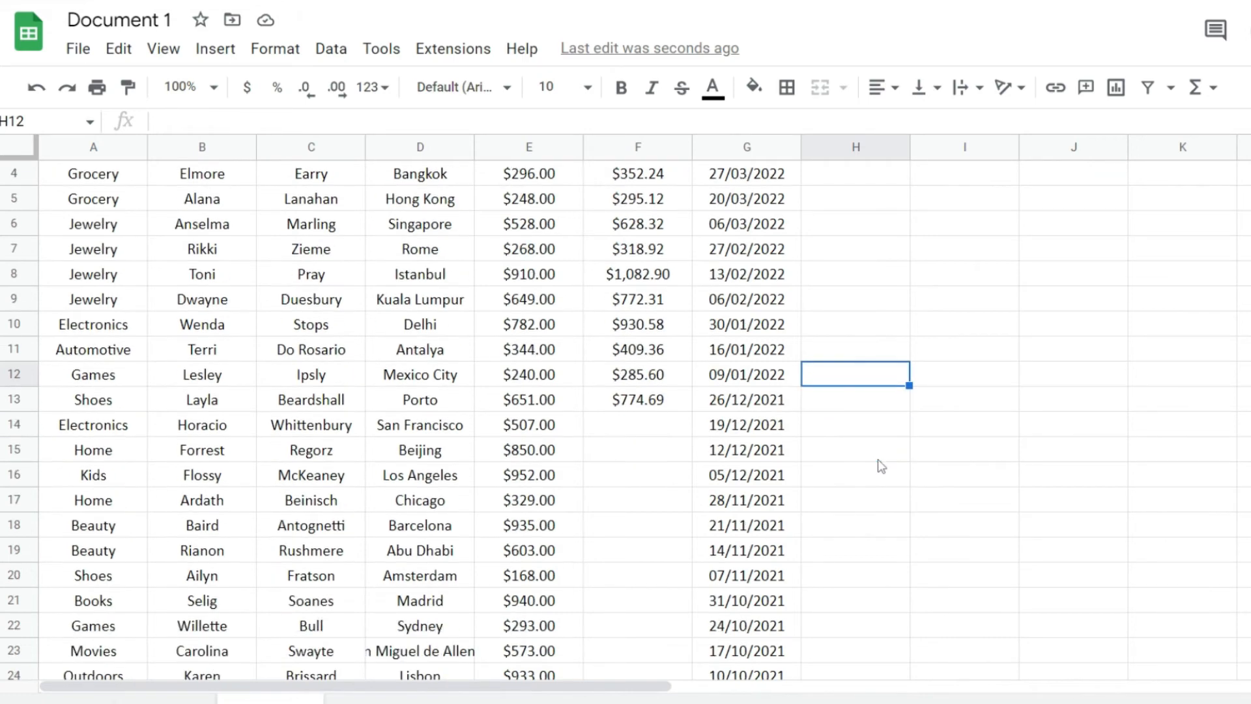
pyautogui.click(635, 399)
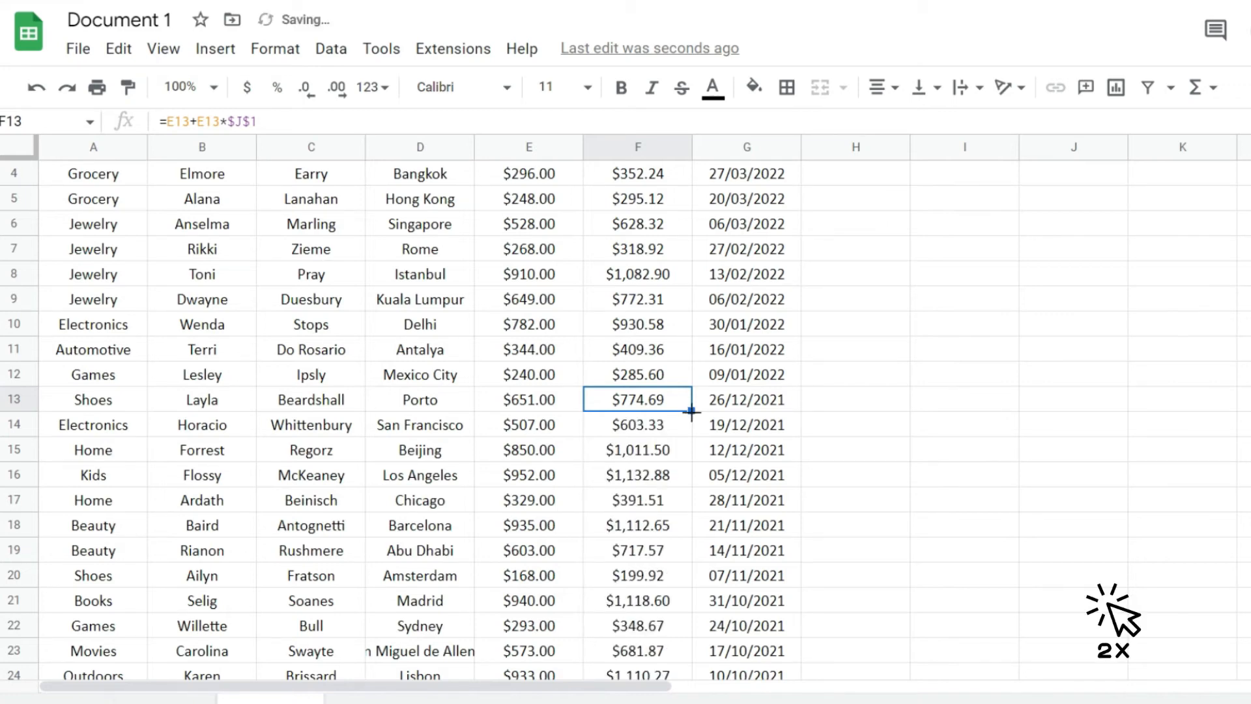
pyautogui.scroll(-3)
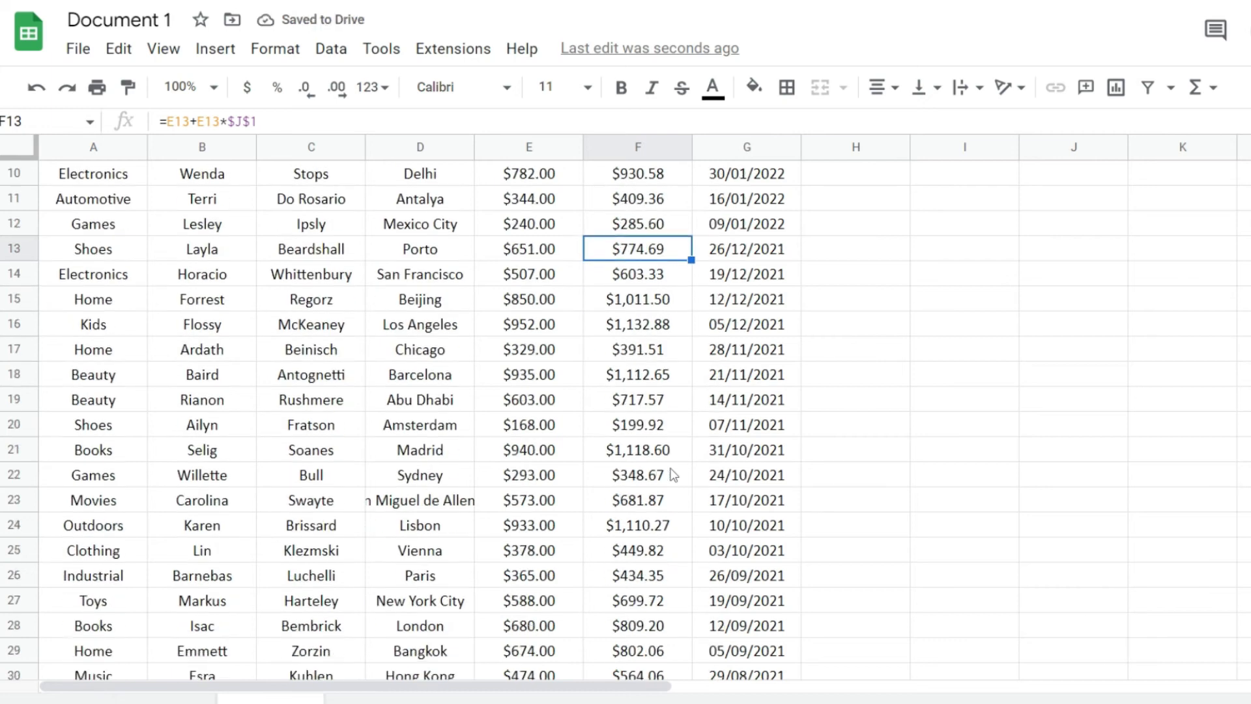
pyautogui.scroll(-3)
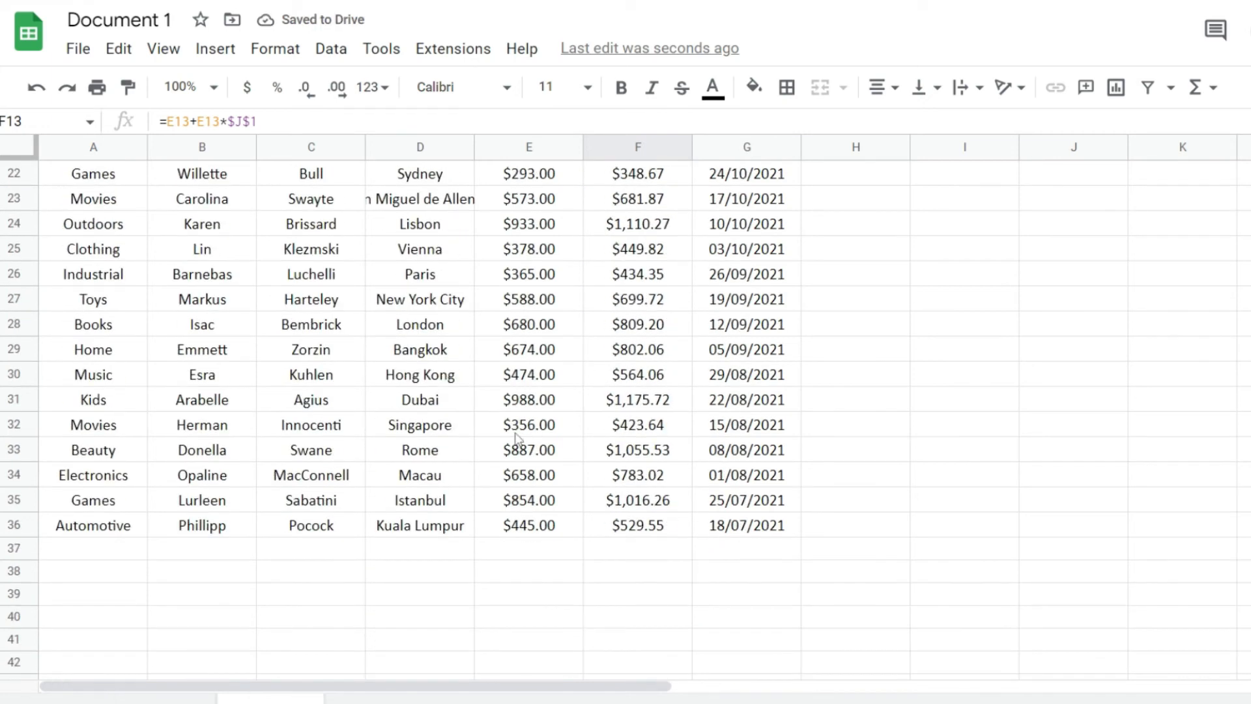
pyautogui.click(637, 400)
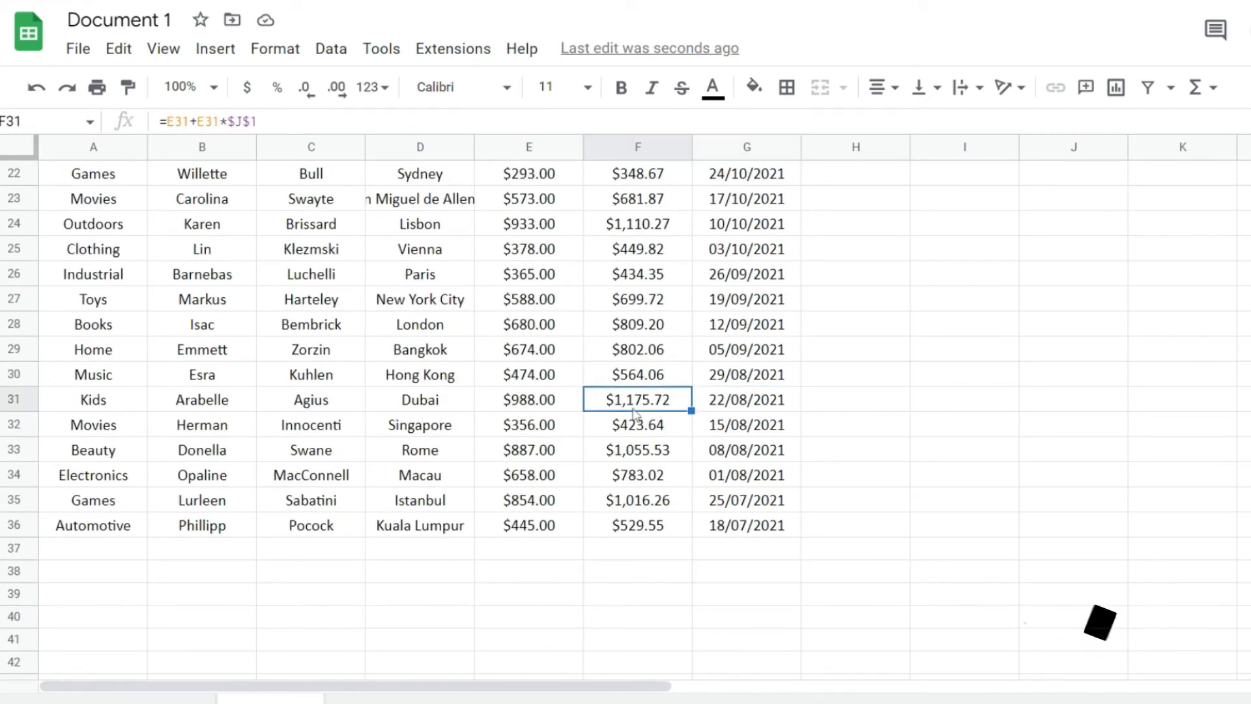